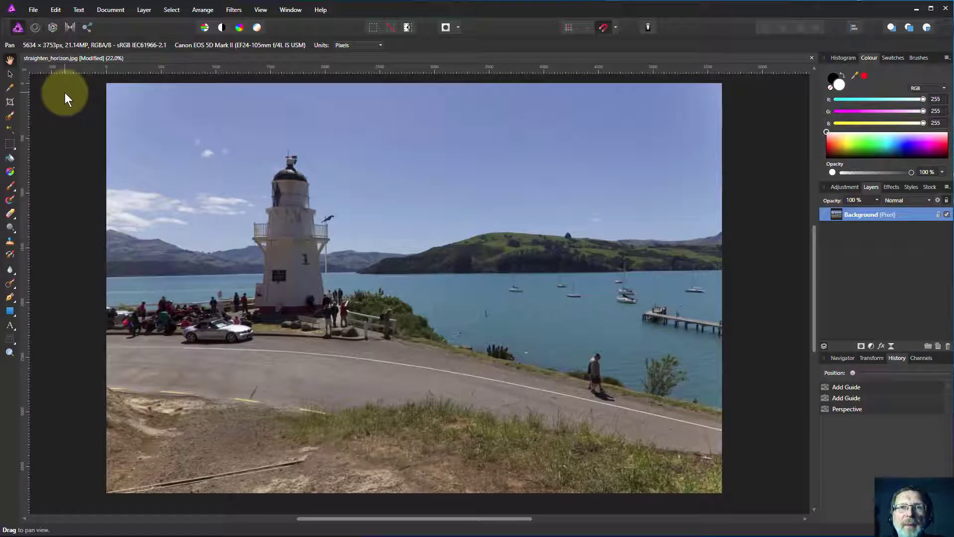
{"action": "mouse_move", "coordinate": [70, 105]}
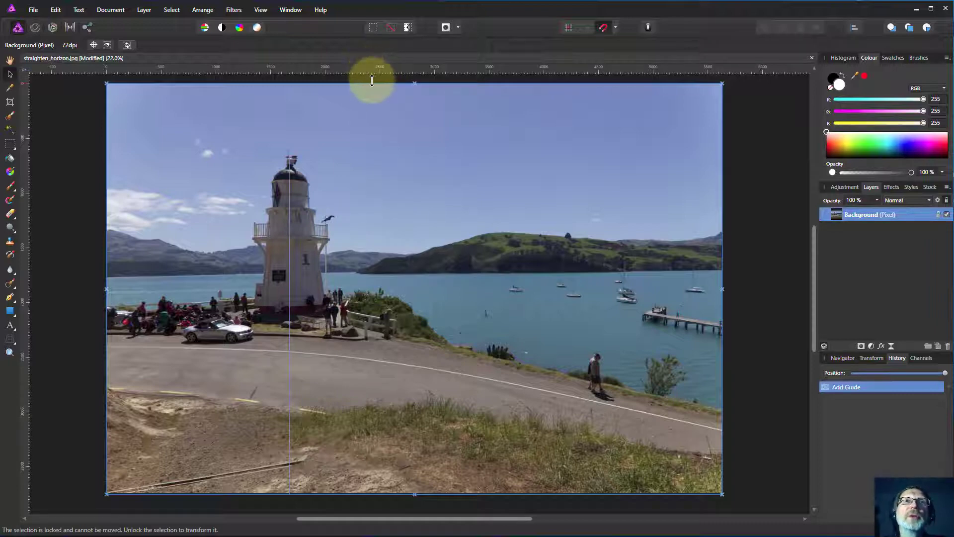
{"action": "mouse_move", "coordinate": [377, 223]}
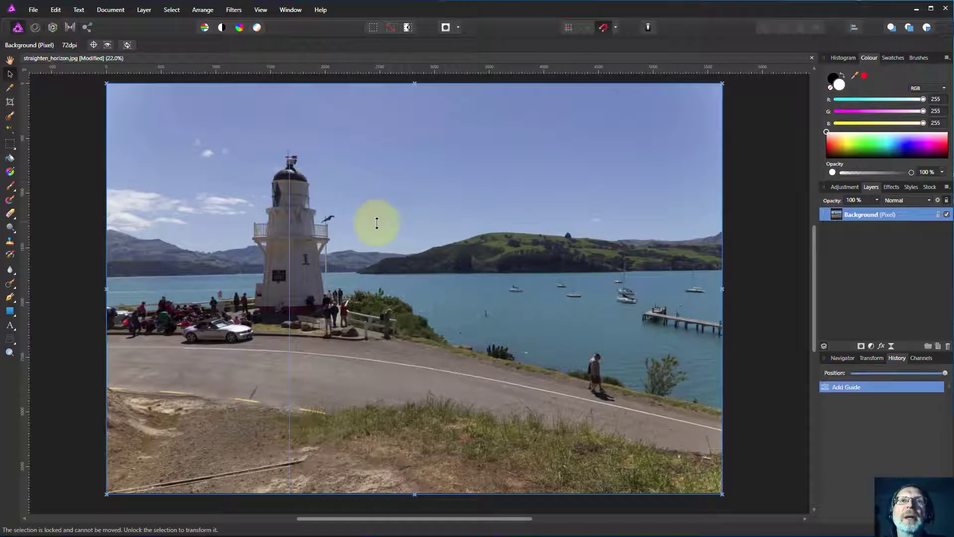
Drag a horizontal guide down from the top ruler to mark the level horizon
{"action": "left_click_drag", "start_coordinate": [376, 223], "coordinate": [374, 271]}
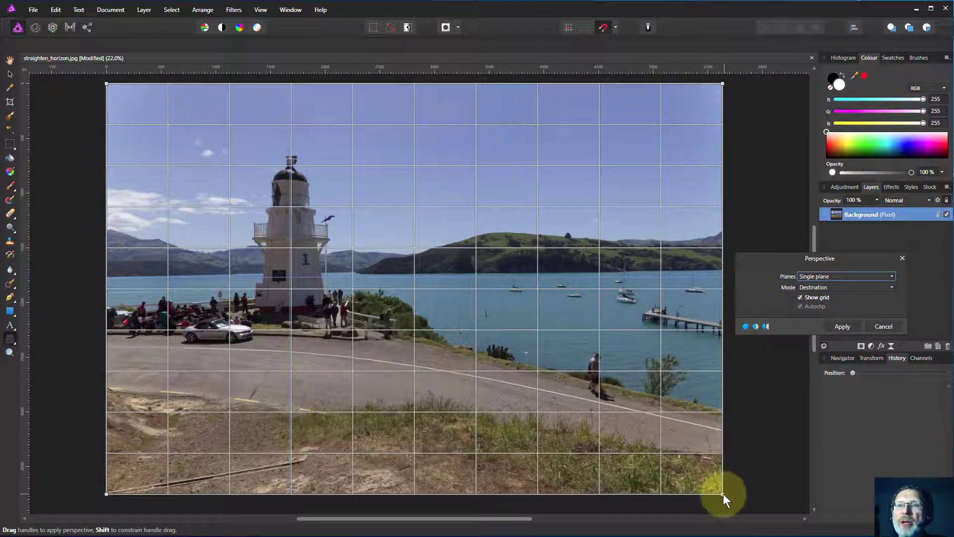
Drag the bottom-right Perspective grid handle until the horizon lines up with the guide
{"action": "left_click_drag", "start_coordinate": [724, 496], "coordinate": [718, 477]}
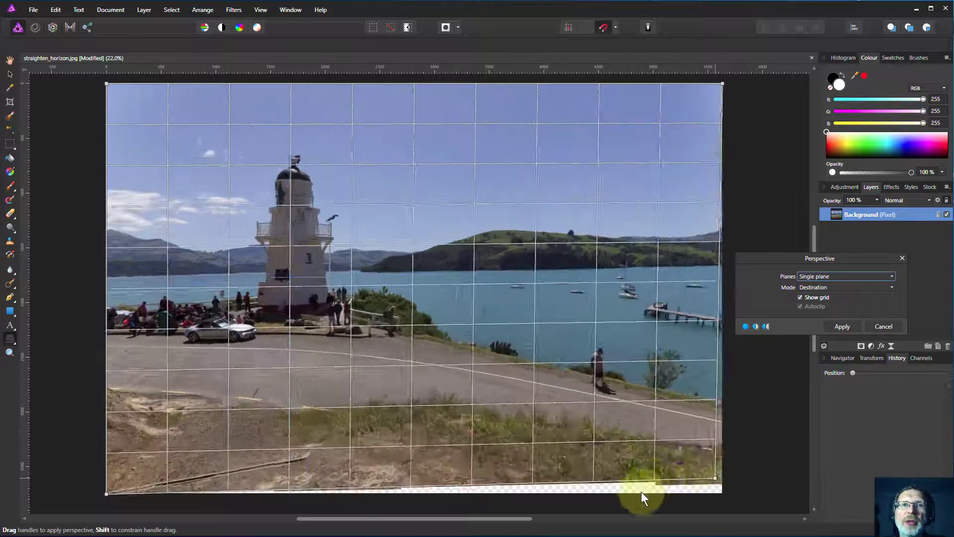
{"action": "left_click_drag", "start_coordinate": [645, 487], "coordinate": [719, 498]}
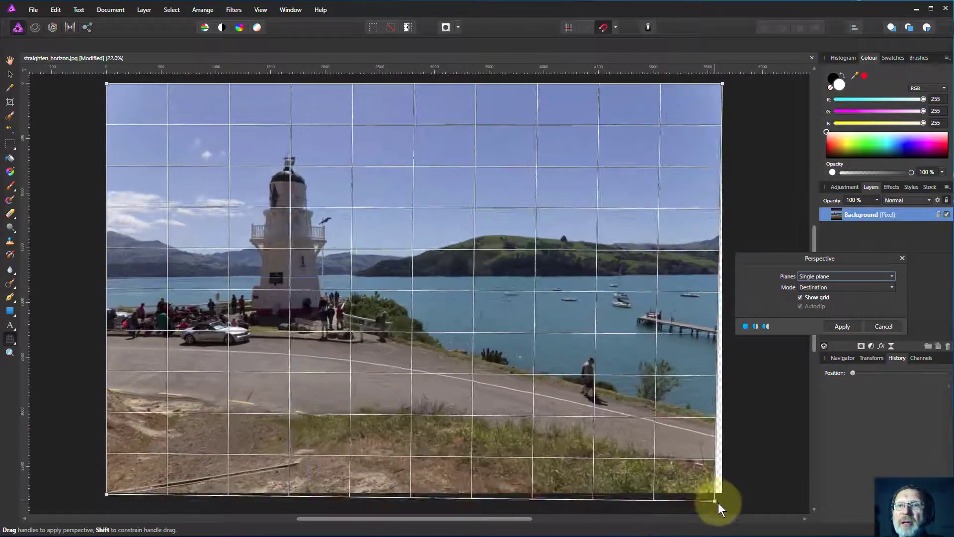
{"action": "left_click_drag", "start_coordinate": [719, 496], "coordinate": [718, 496]}
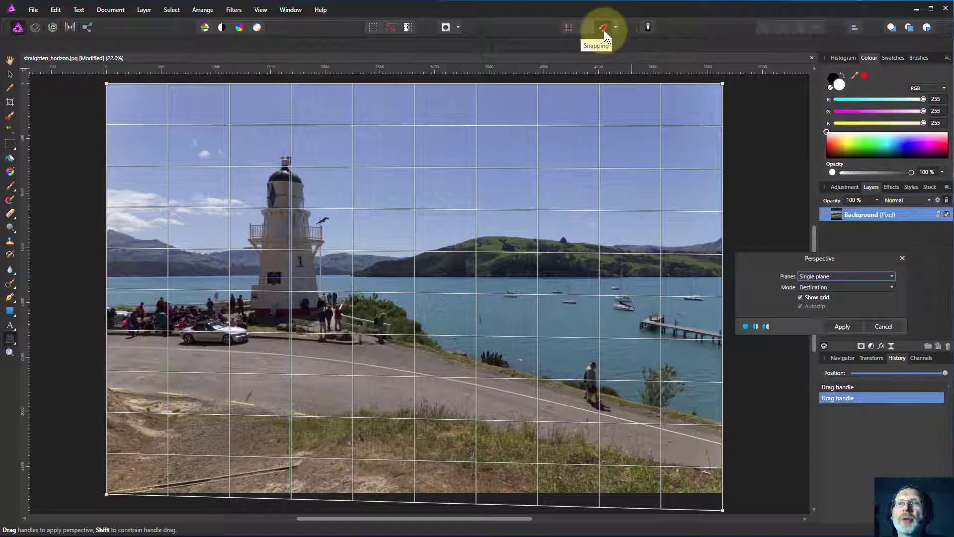
{"action": "mouse_move", "coordinate": [715, 359]}
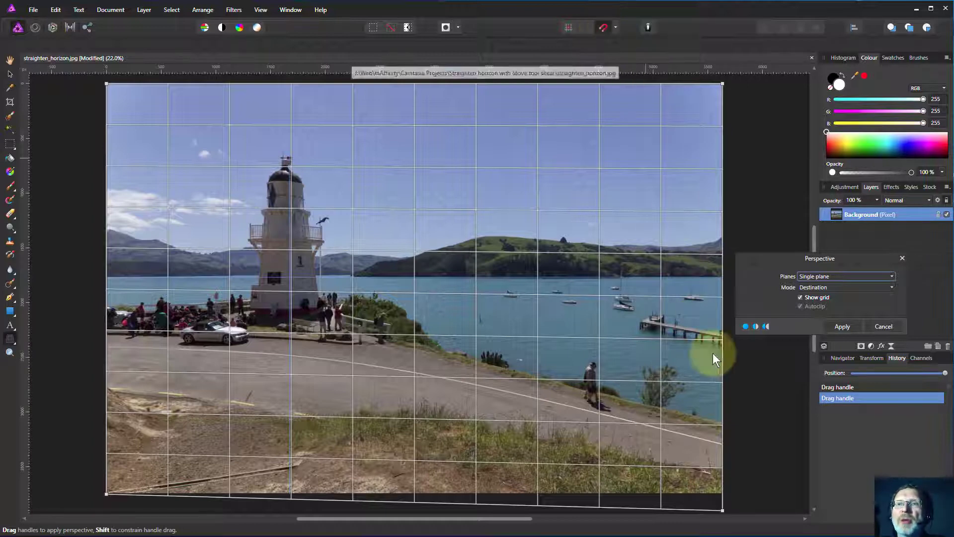
{"action": "mouse_move", "coordinate": [768, 426]}
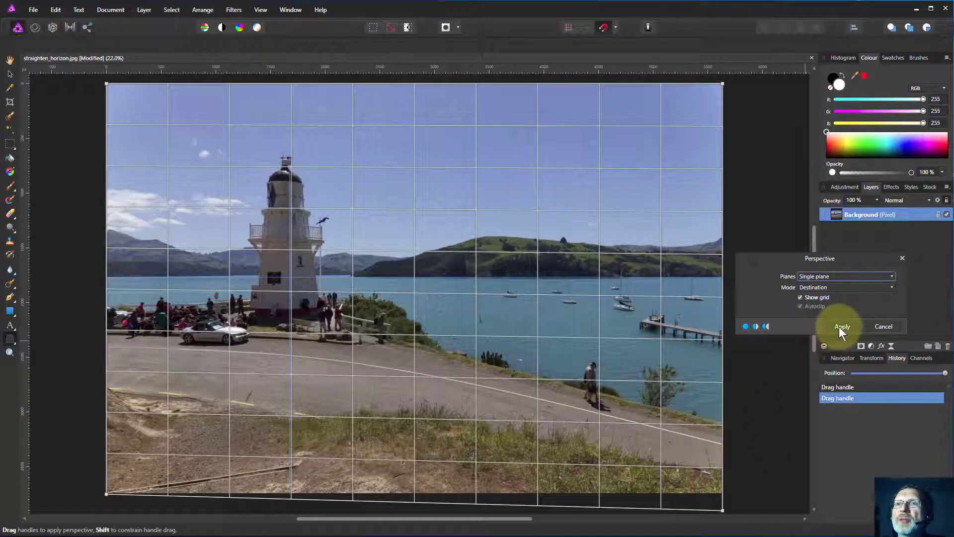
Apply the Perspective filter to commit the horizon correction
{"action": "left_click", "coordinate": [843, 326]}
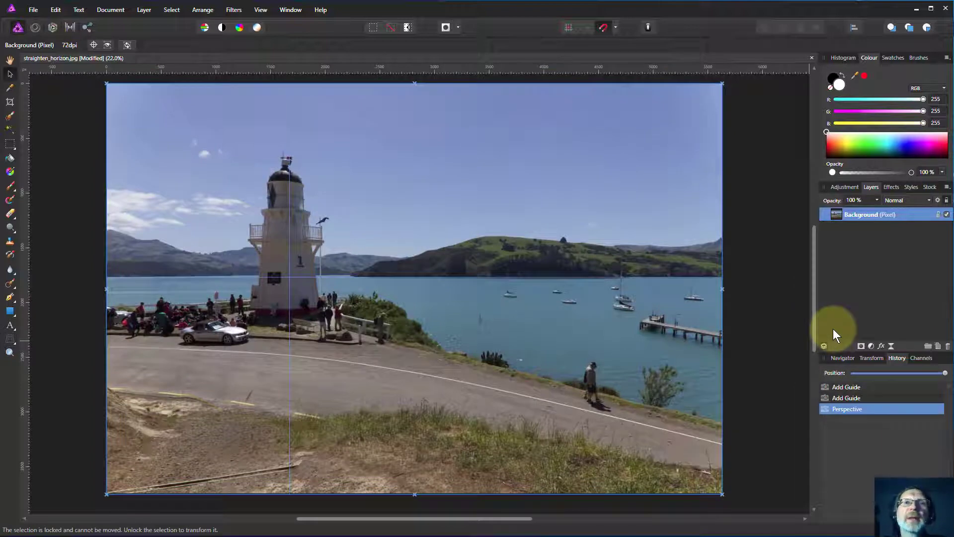